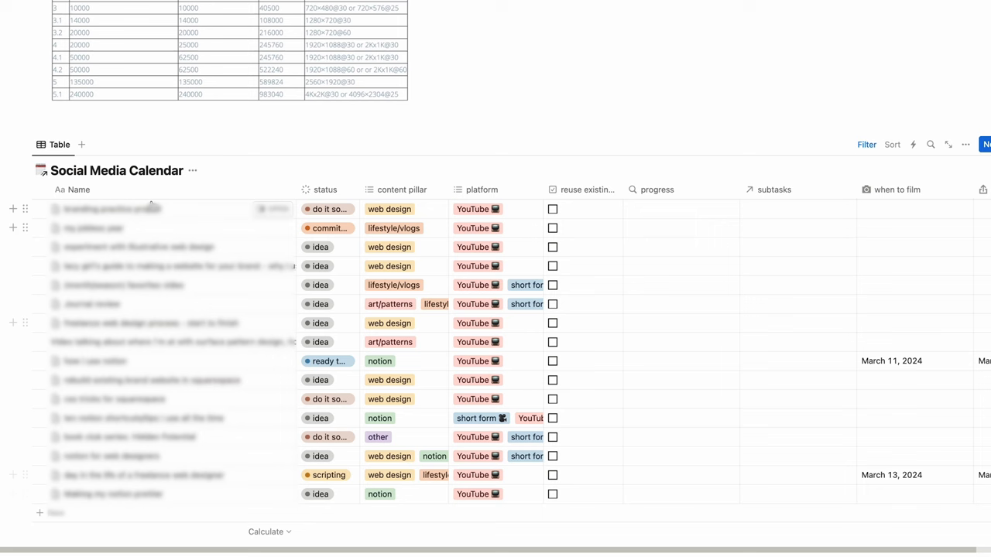
# Expand the Social Media Calendar database into its full-page 'all by status' grouped table
pyautogui.click(412, 58)
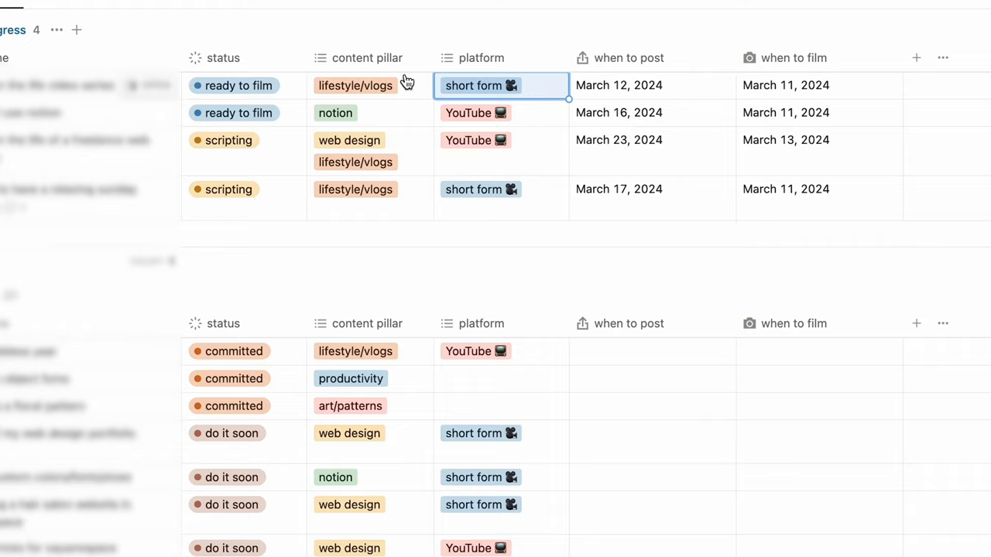
pyautogui.moveTo(379, 91)
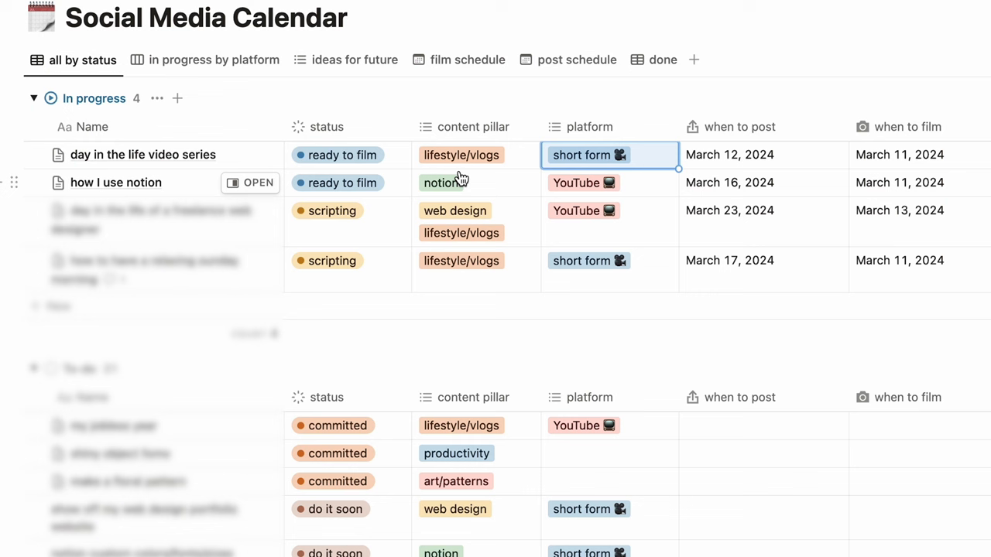
# Mark the freelance web designer video as editing, then view the March 2024 film schedule calendar
pyautogui.click(336, 182)
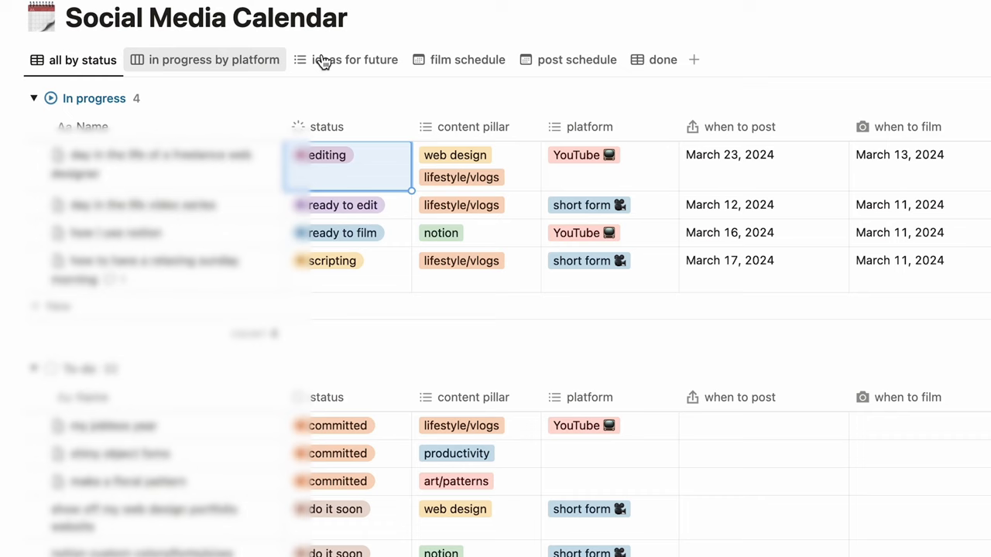
pyautogui.click(468, 59)
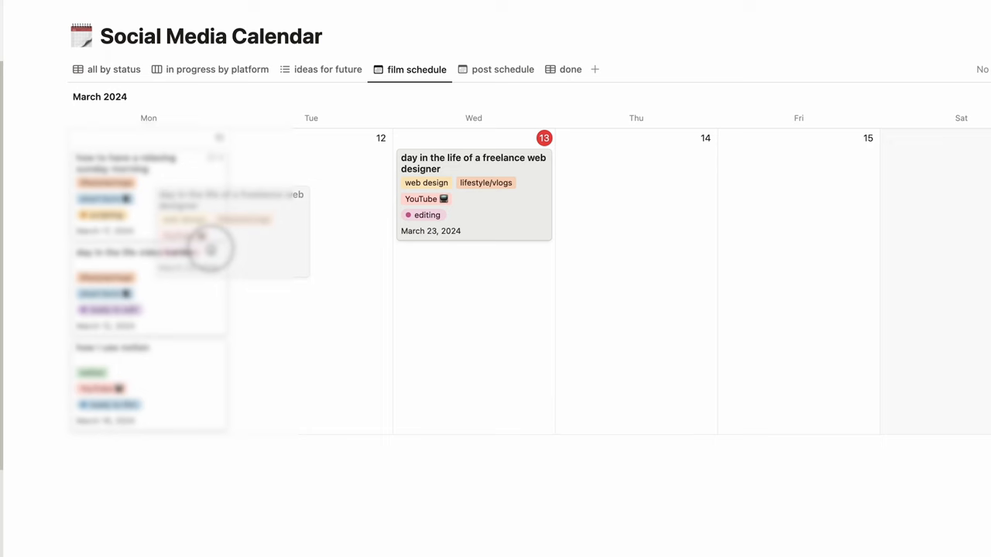